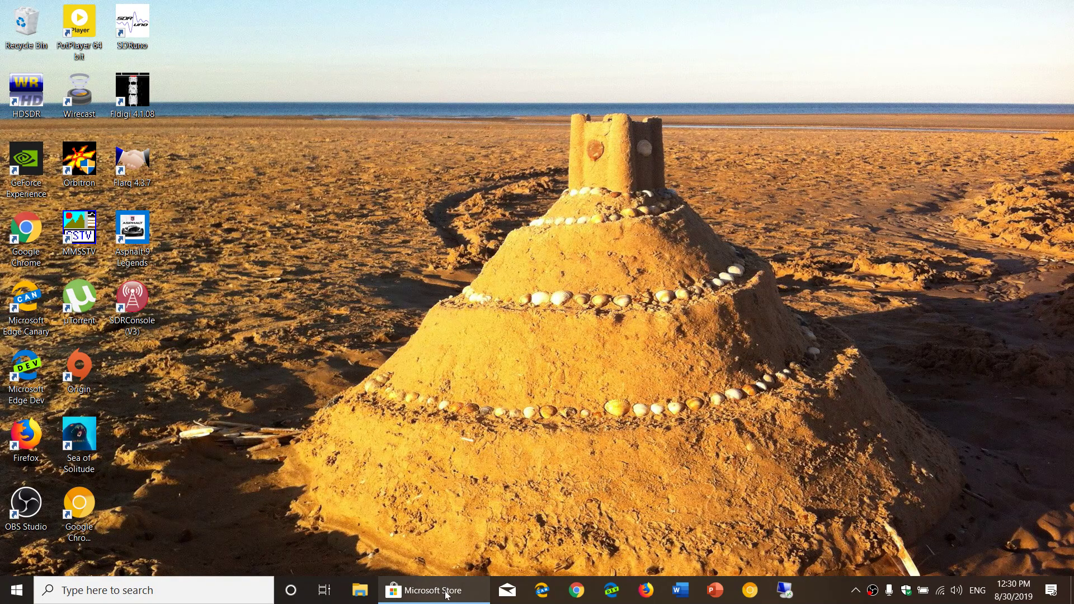
Step: Launch the Microsoft Store from the taskbar, landing on its Home page
left_click(431, 589)
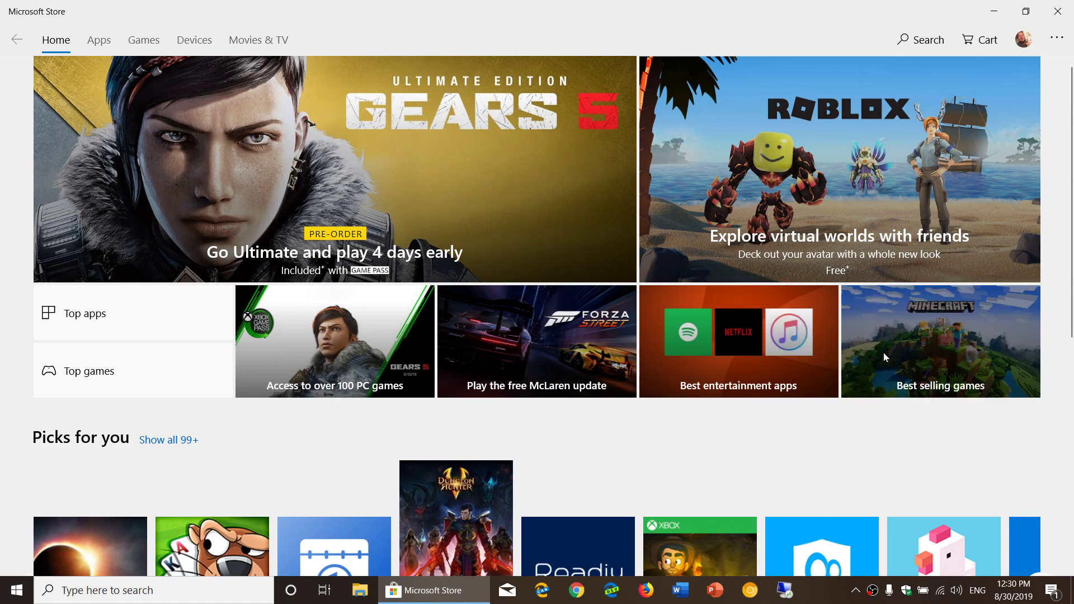
left_click(1057, 39)
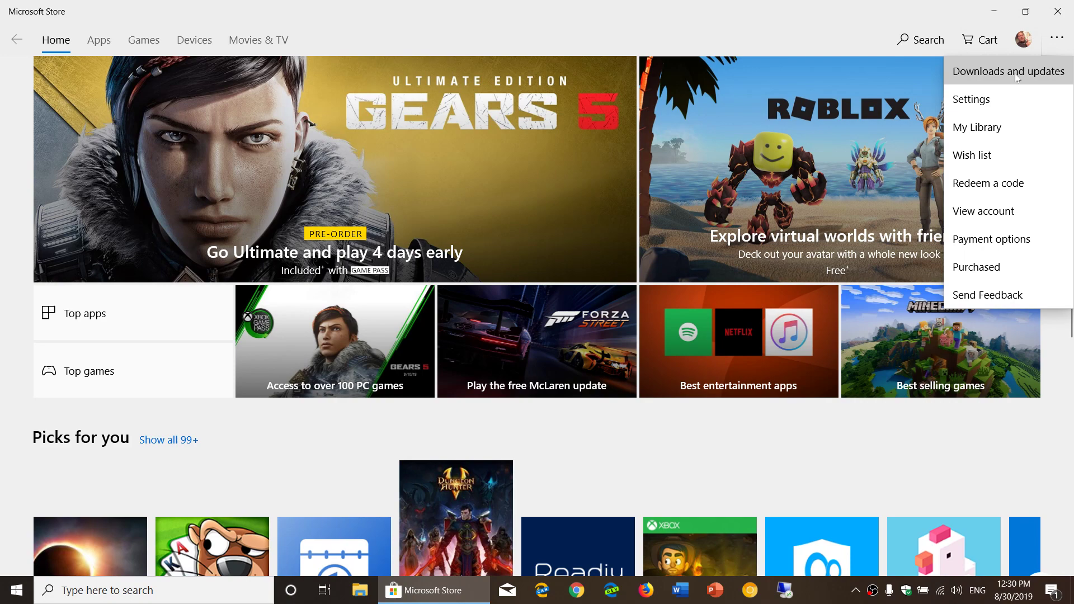
left_click(1008, 72)
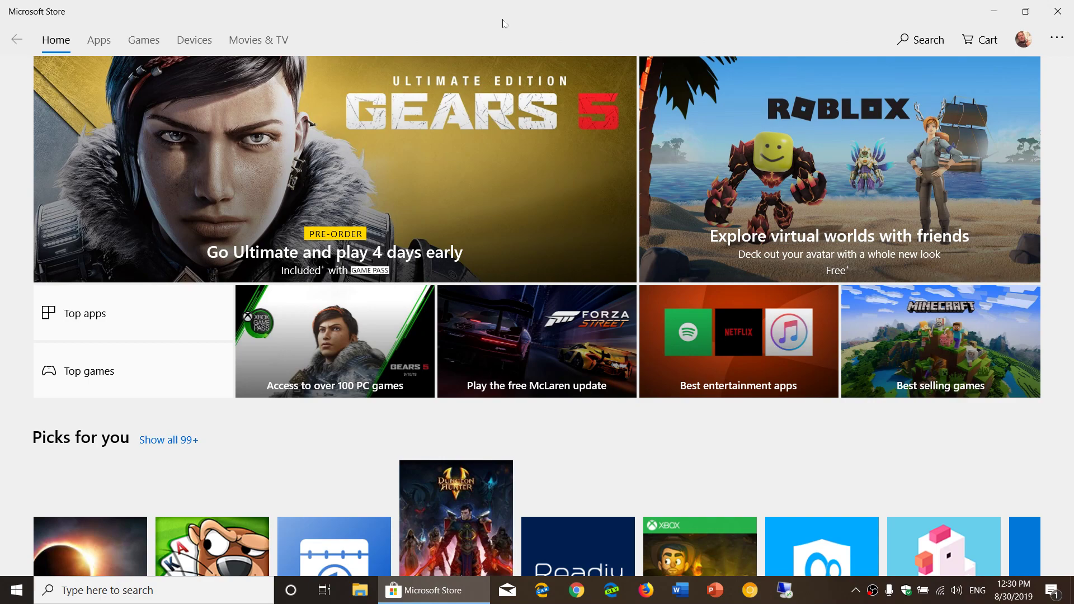
scroll("down", 3)
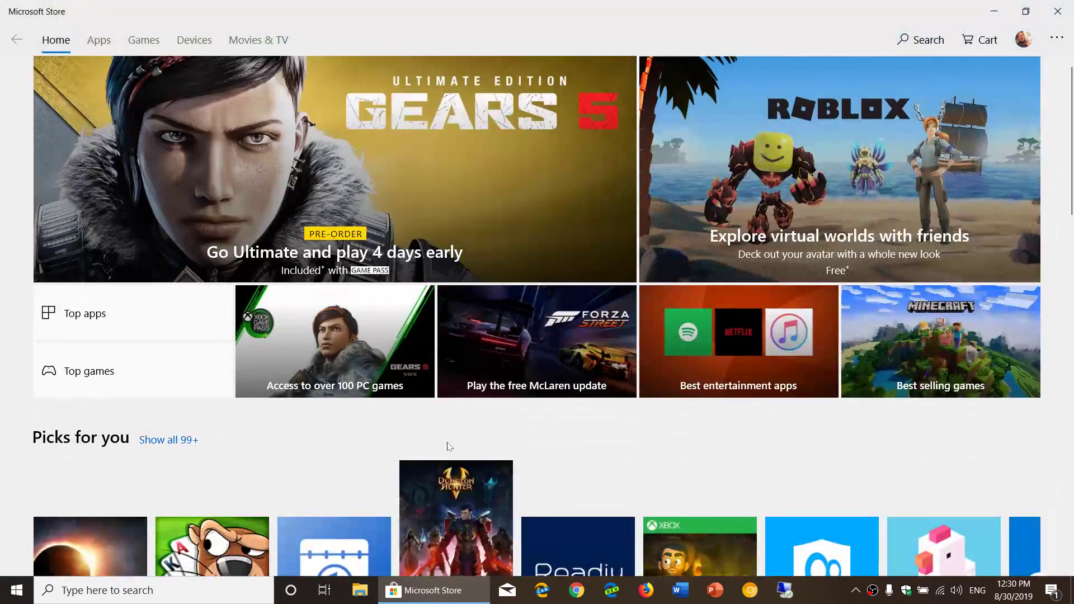
scroll("down", 3)
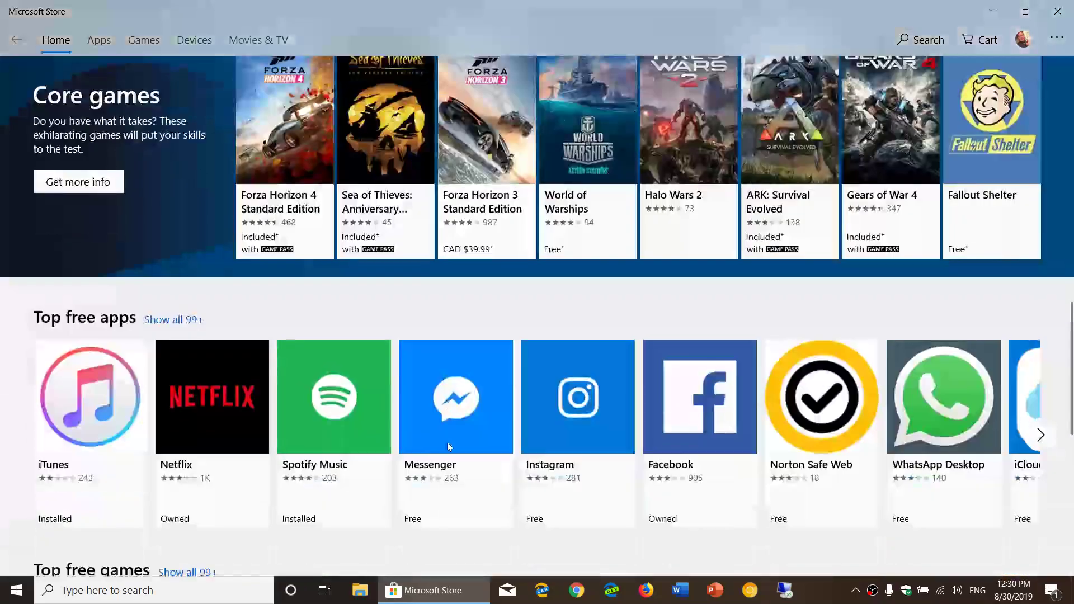
scroll("down", 3)
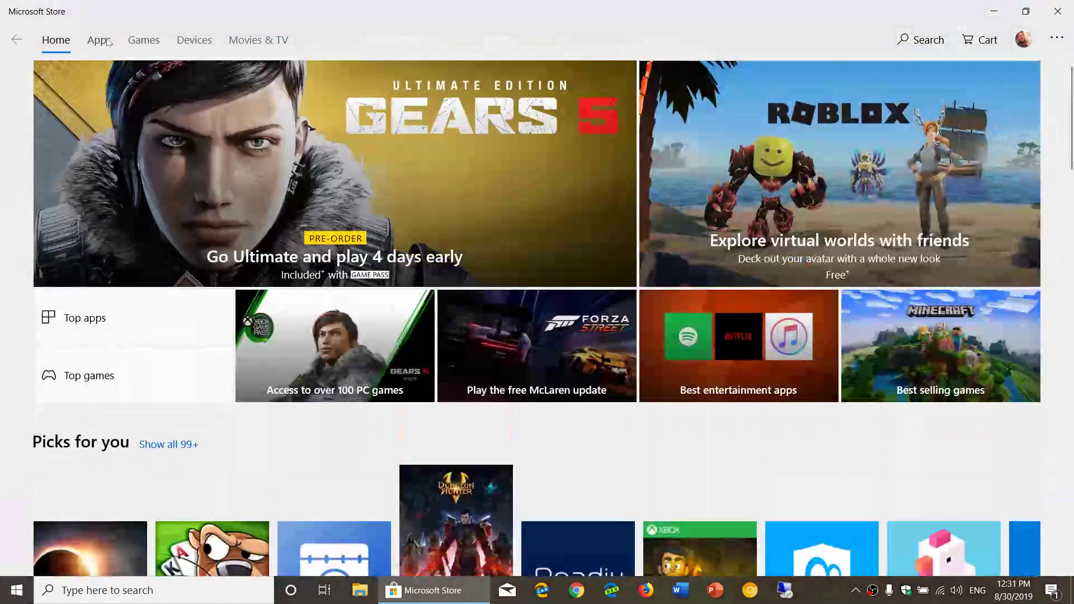
Step: Browse the Apps page down through app specials, photo apps and top free apps
left_click(98, 39)
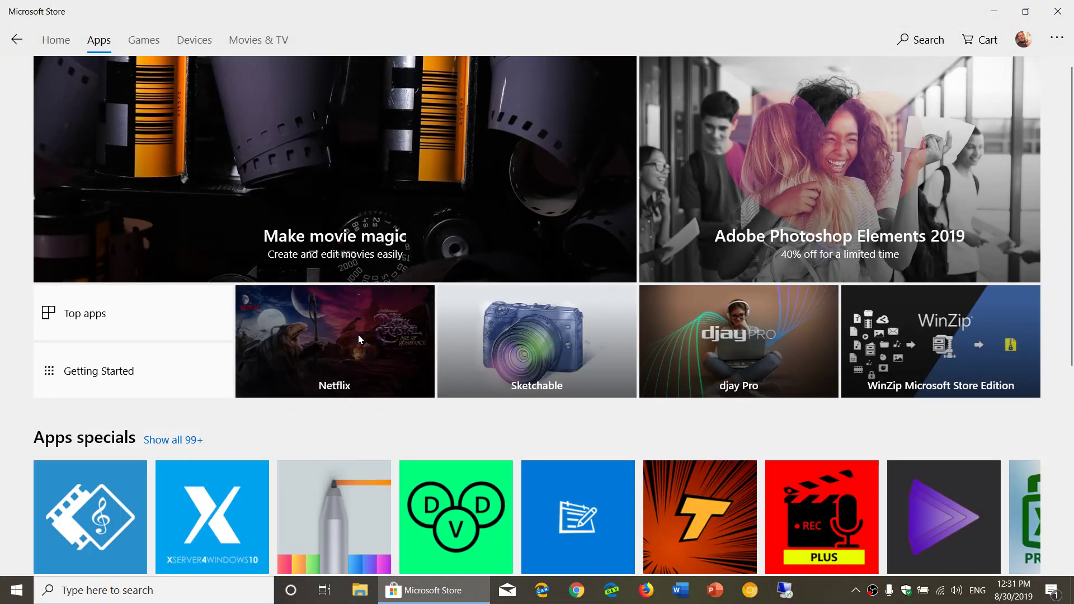
scroll("down", 3)
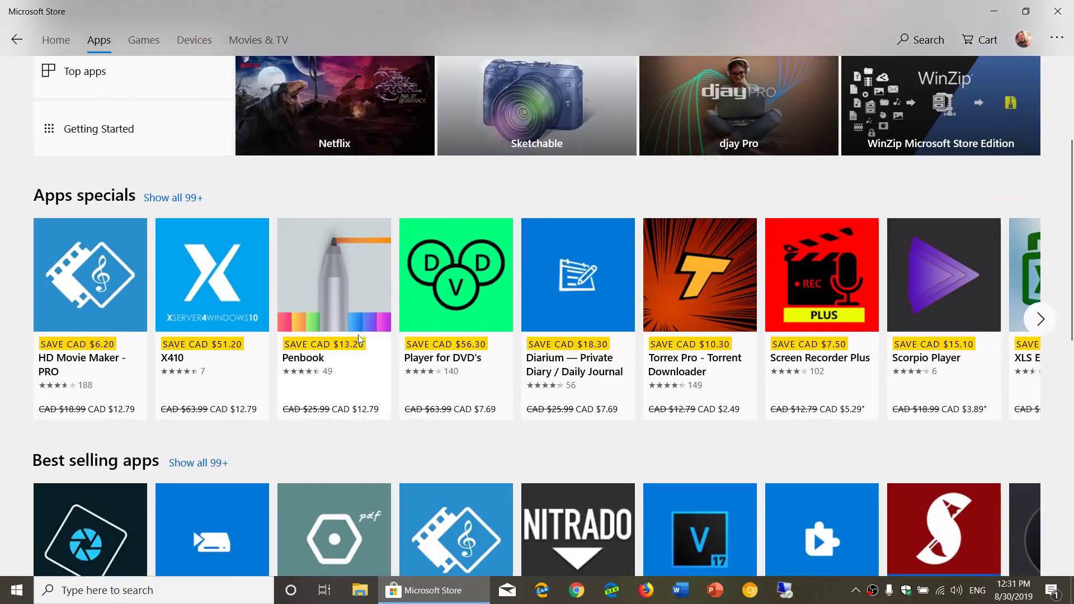
scroll("down", 3)
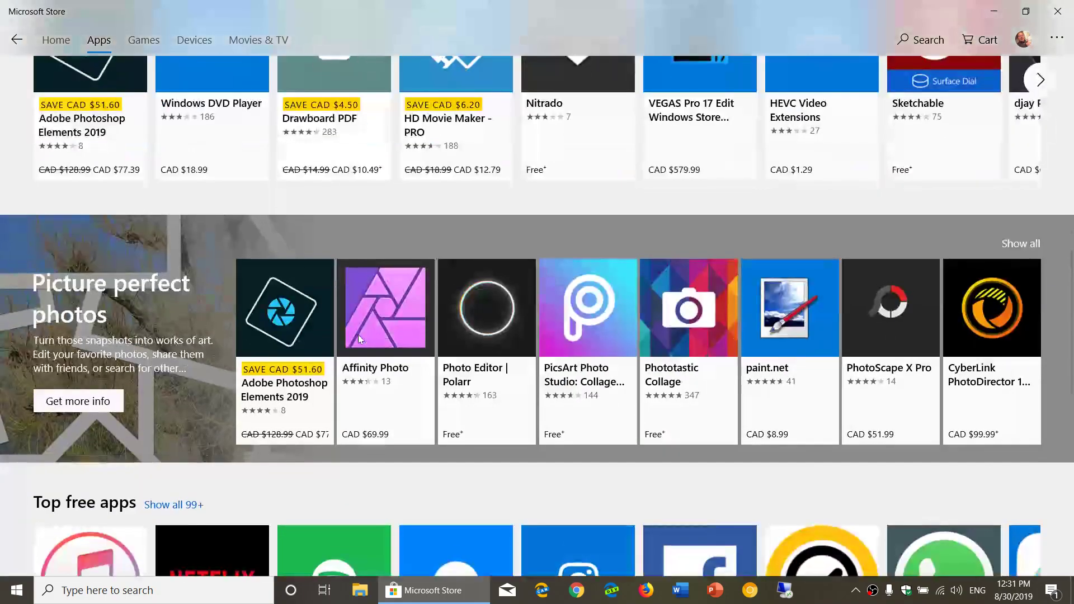
scroll("down", 3)
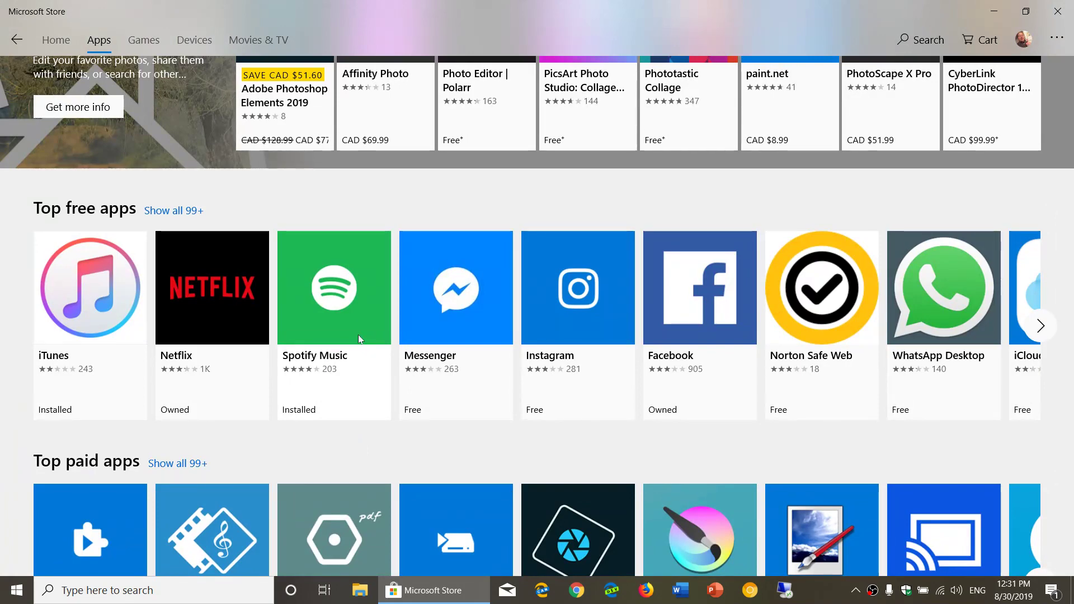
mouse_move(460, 427)
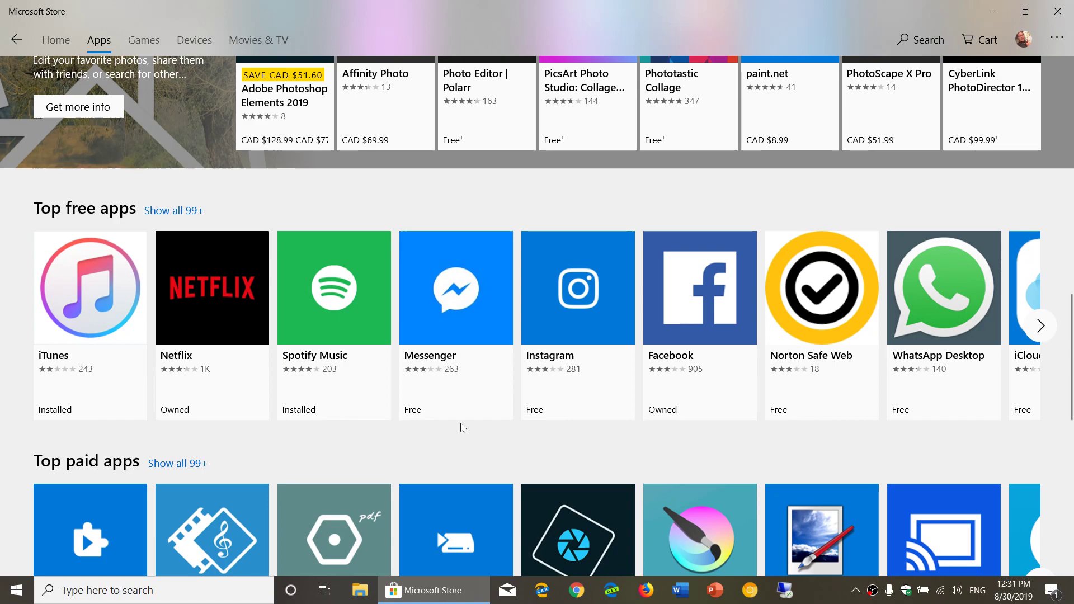
scroll("down", 3)
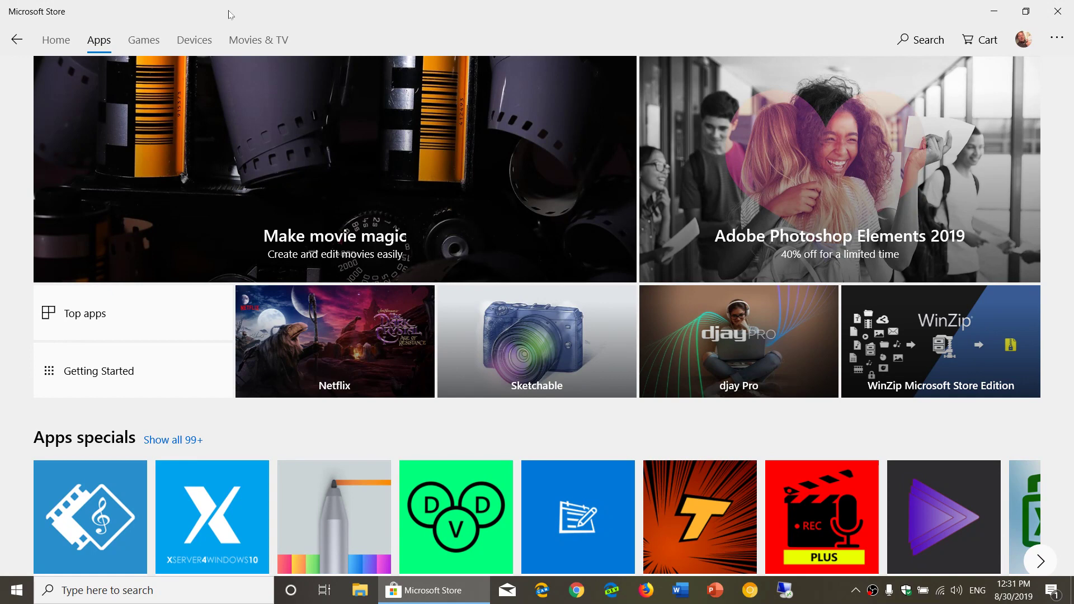
Step: Browse the Games page down to the Top paid games row
left_click(143, 40)
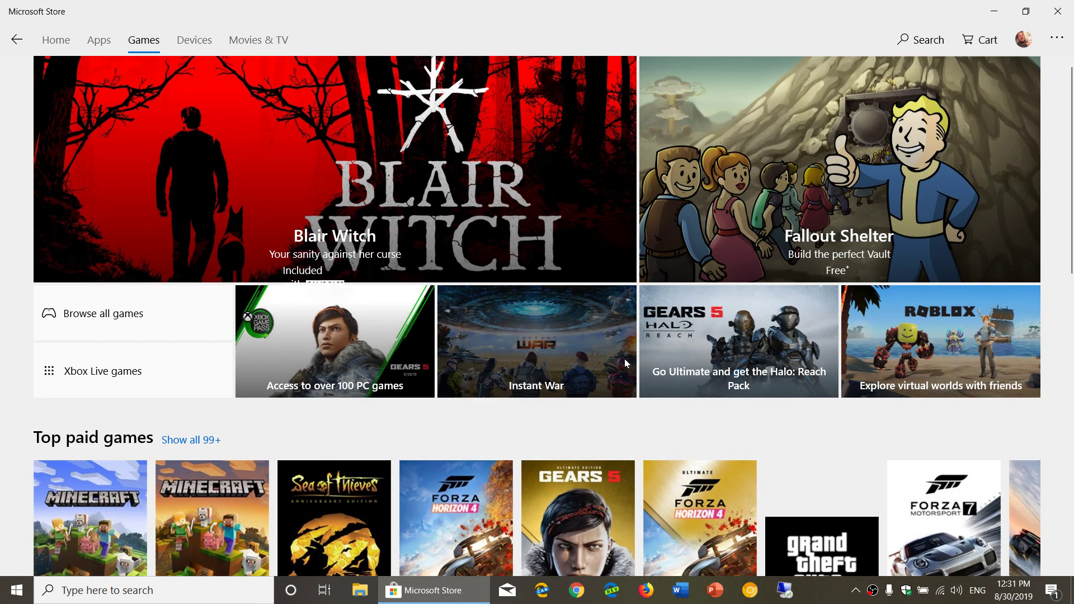
scroll("down", 3)
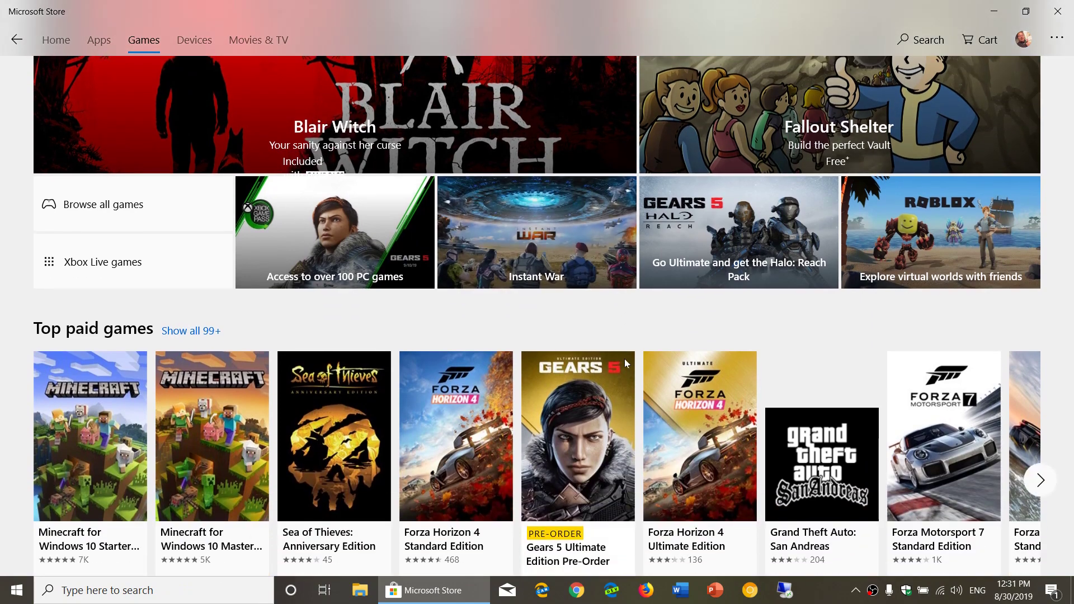
mouse_move(533, 322)
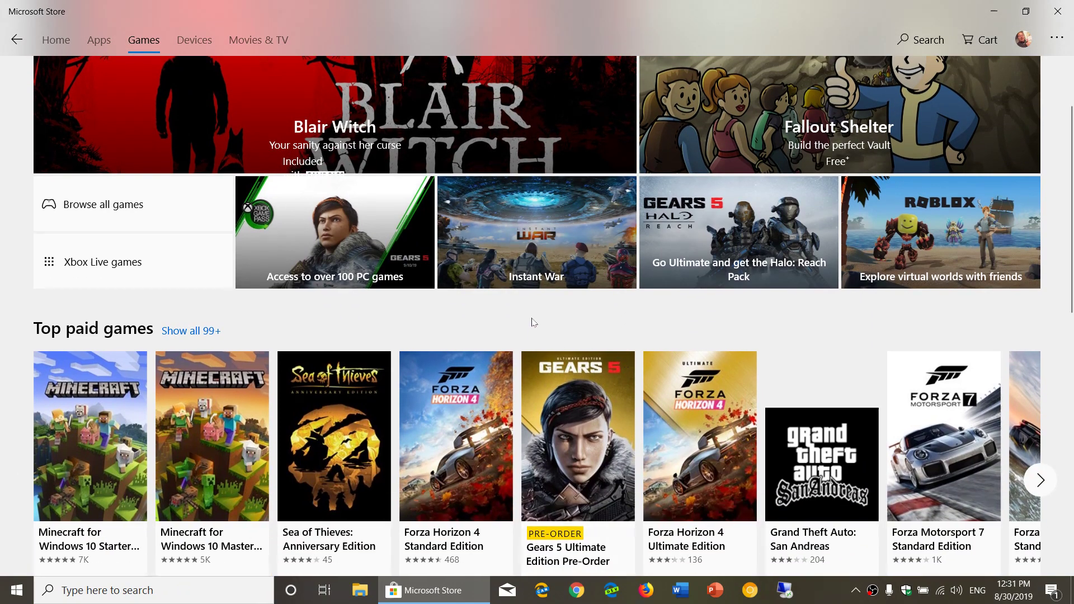
scroll("down", 3)
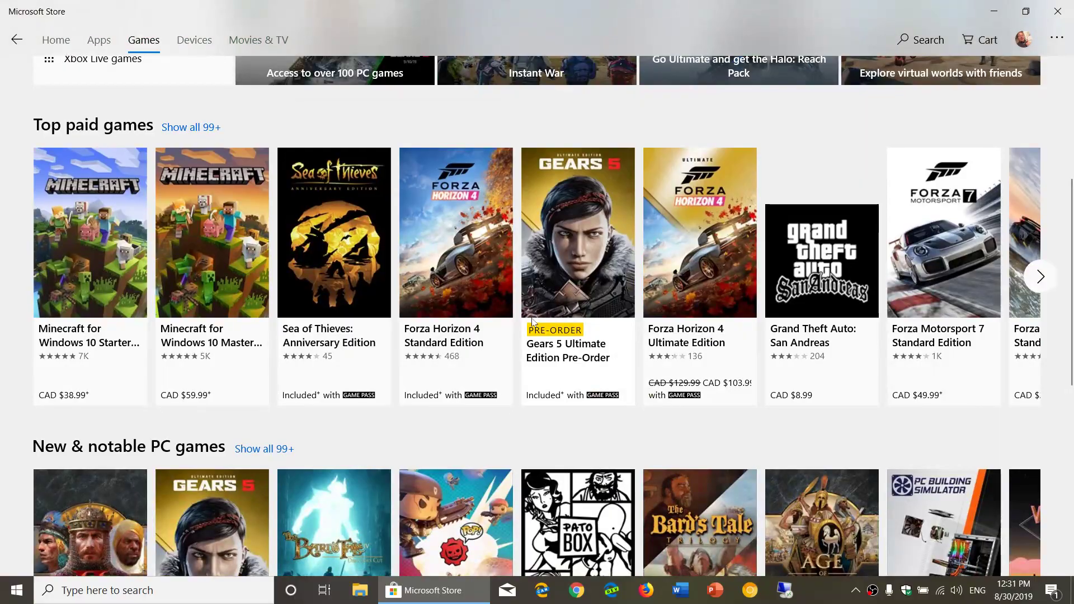
scroll("down", 3)
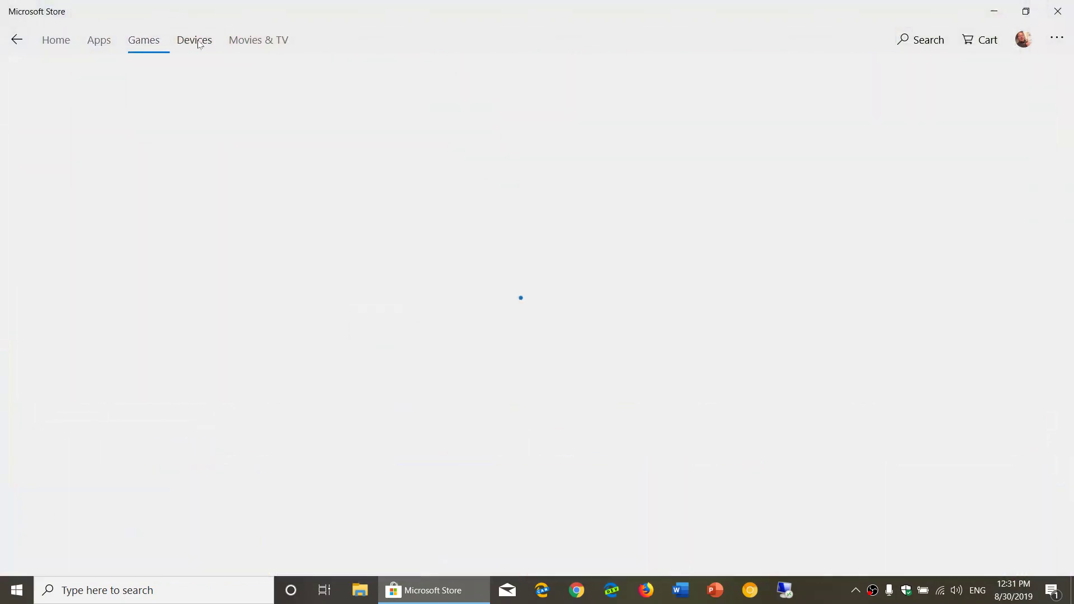
Step: Browse the Devices page through laptops, Xbox consoles, headsets and audio, then back up
left_click(193, 40)
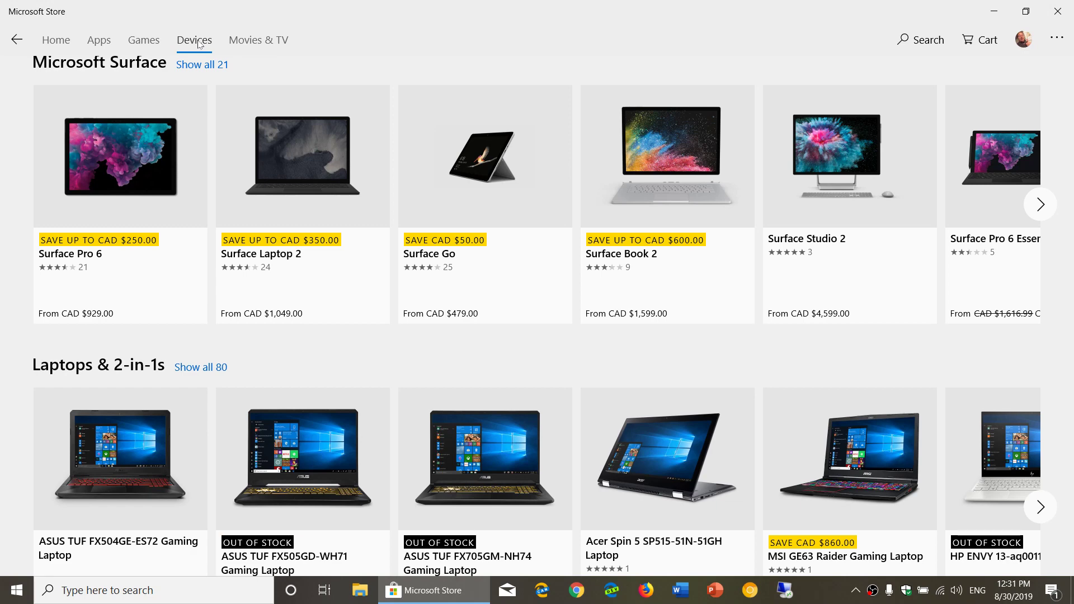
scroll("down", 3)
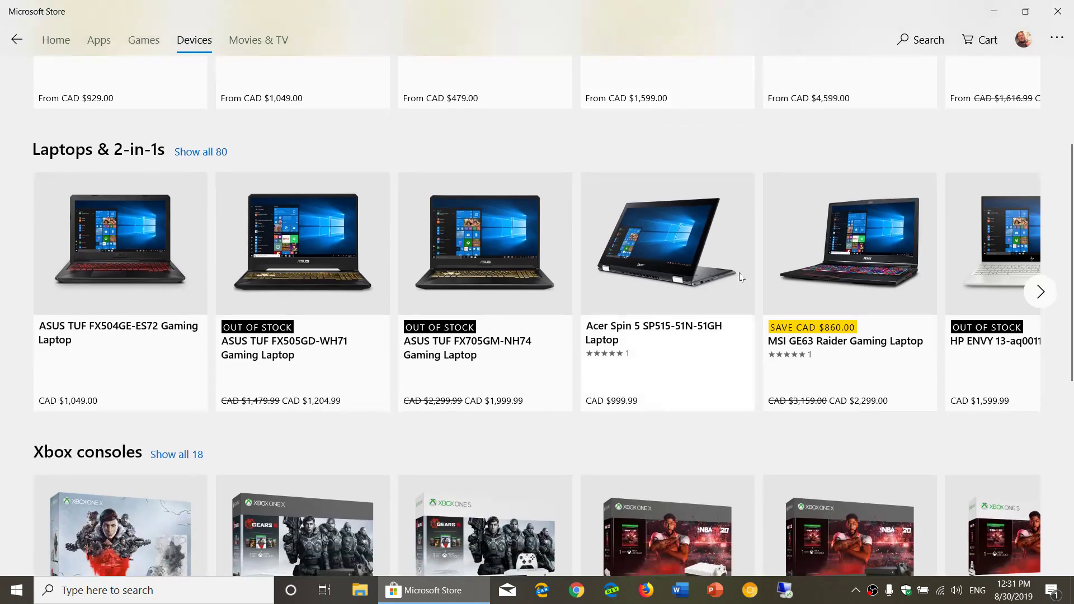
scroll("down", 3)
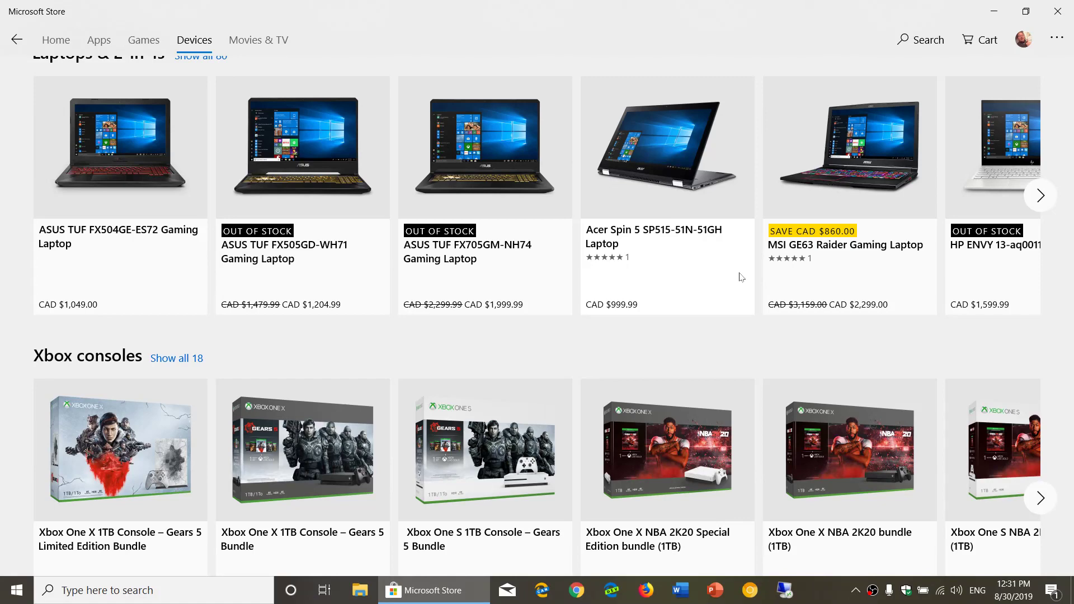
scroll("down", 3)
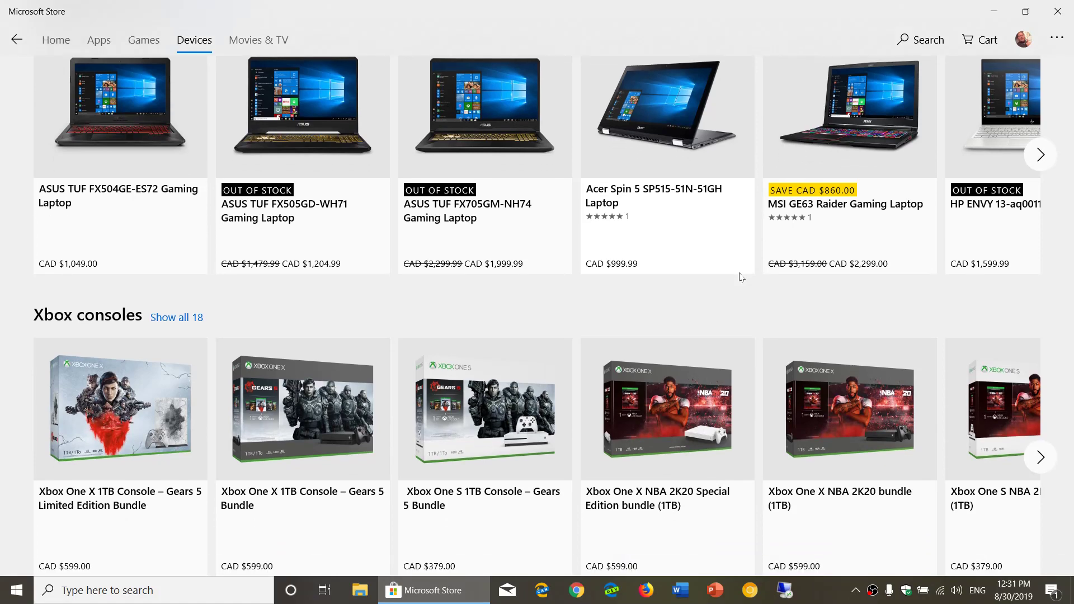
scroll("down", 3)
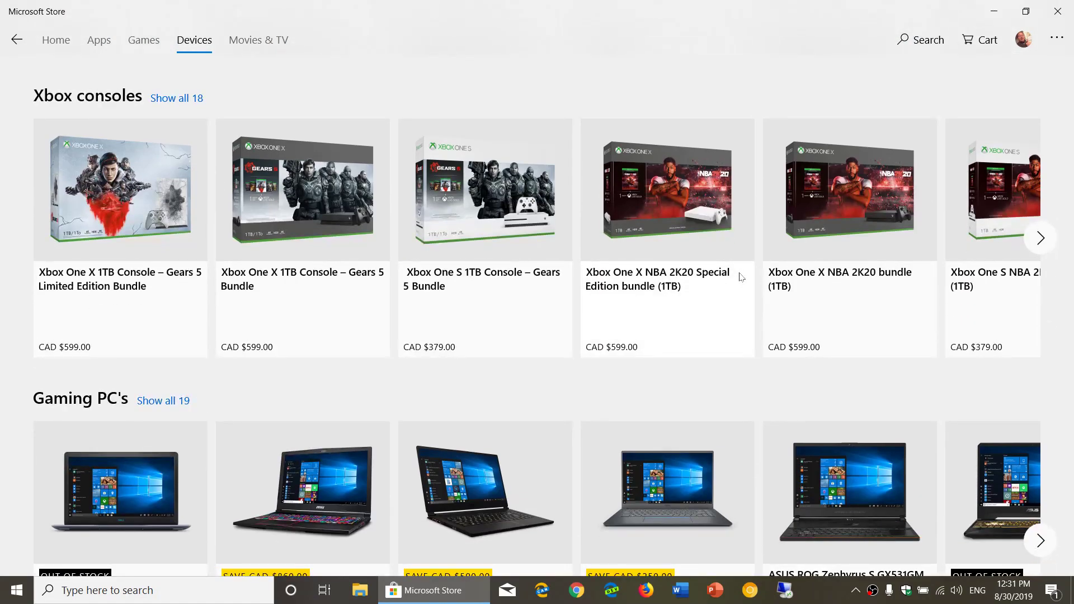
scroll("down", 3)
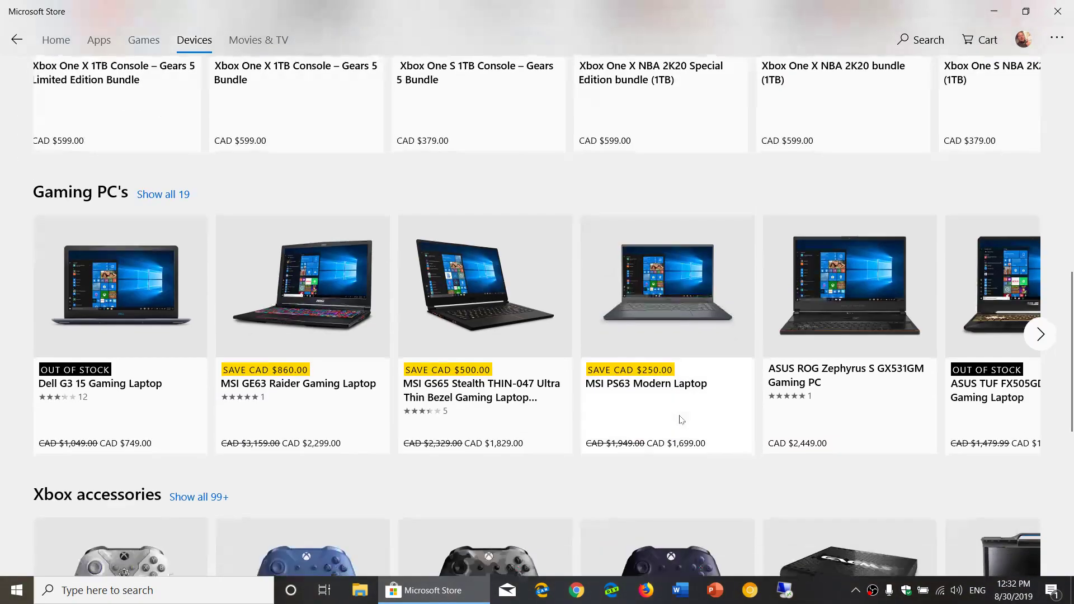
scroll("down", 3)
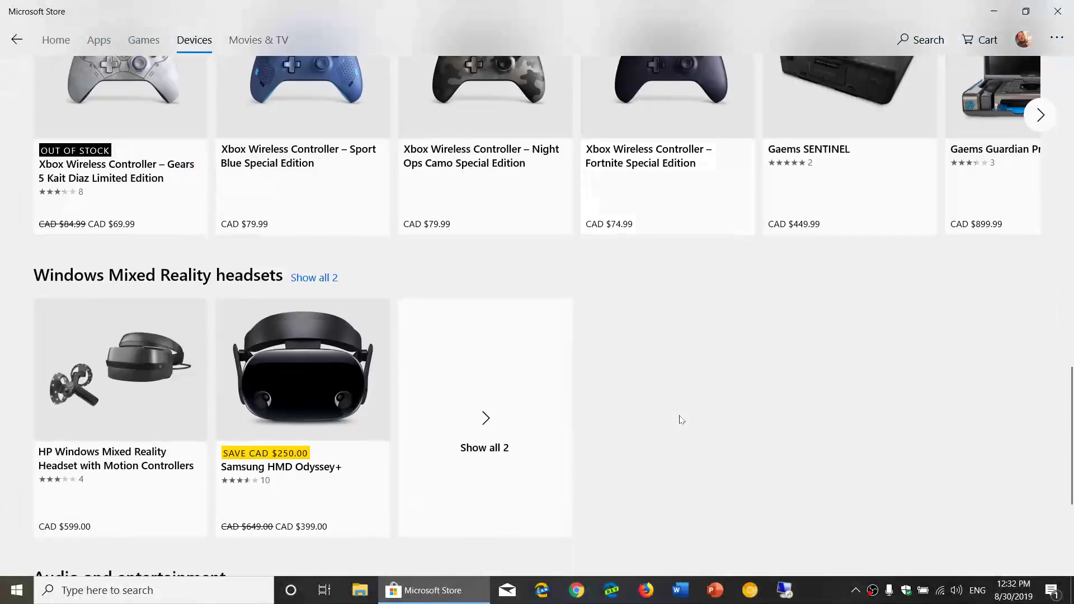
scroll("down", 3)
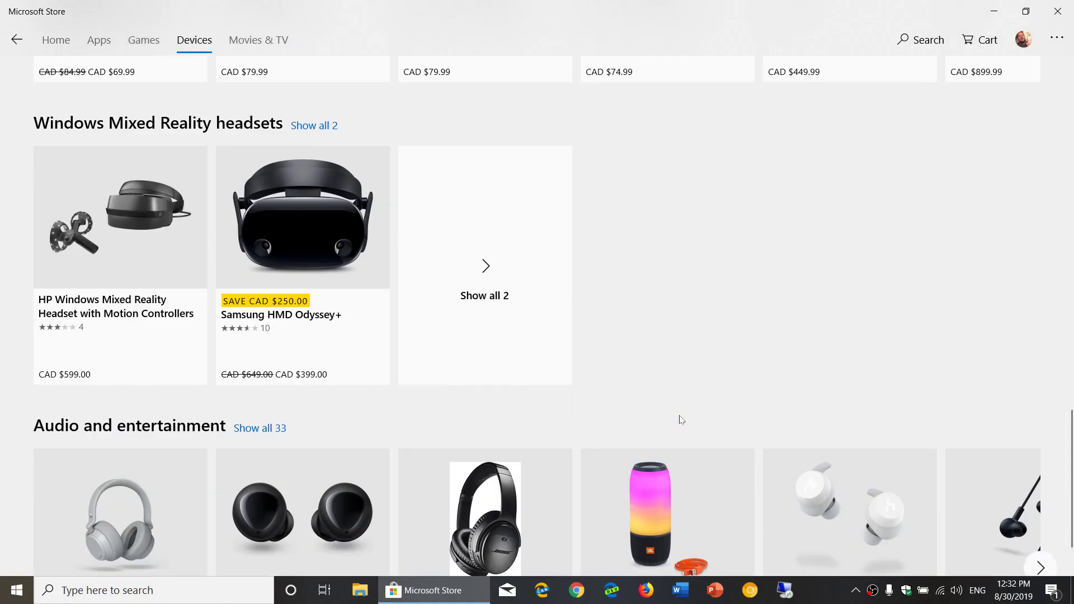
scroll("up", 3)
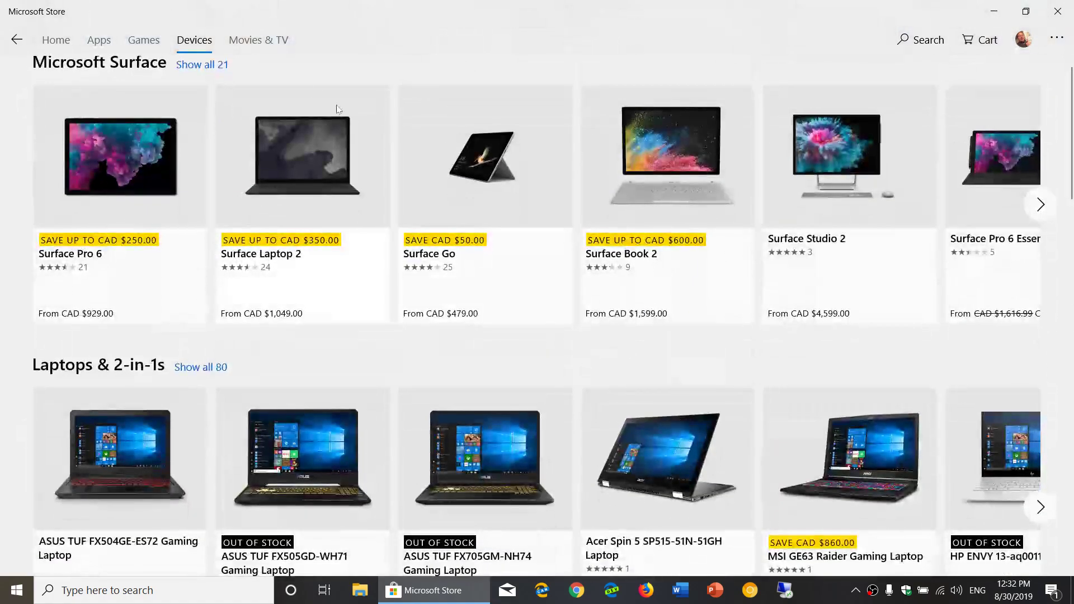
Step: Switch to the Movies & TV section of the store
left_click(259, 40)
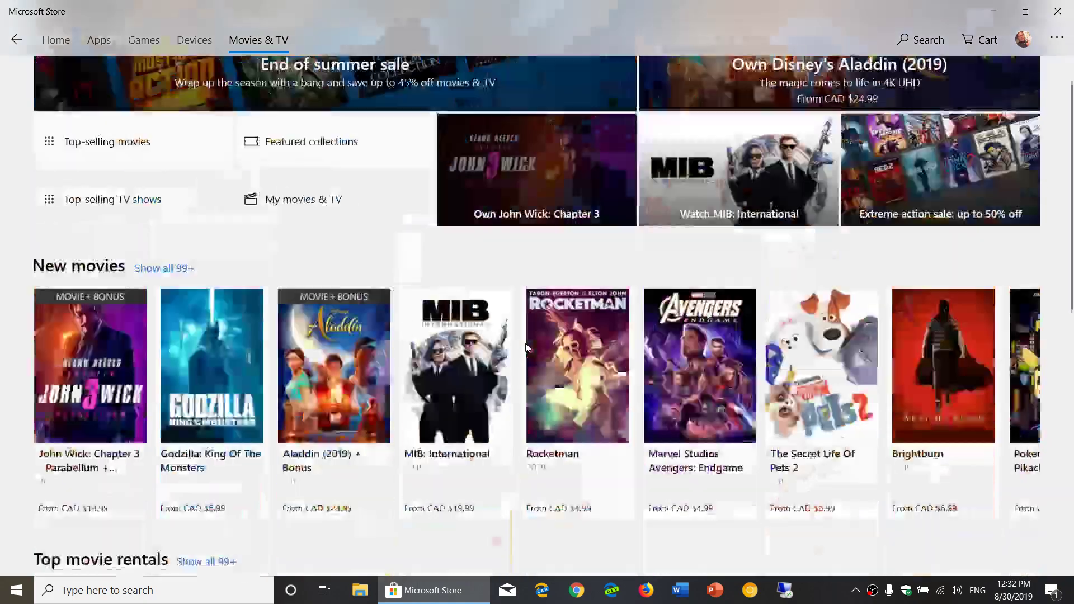
Step: Browse the Movies & TV page down through new and featured movies
scroll("down", 3)
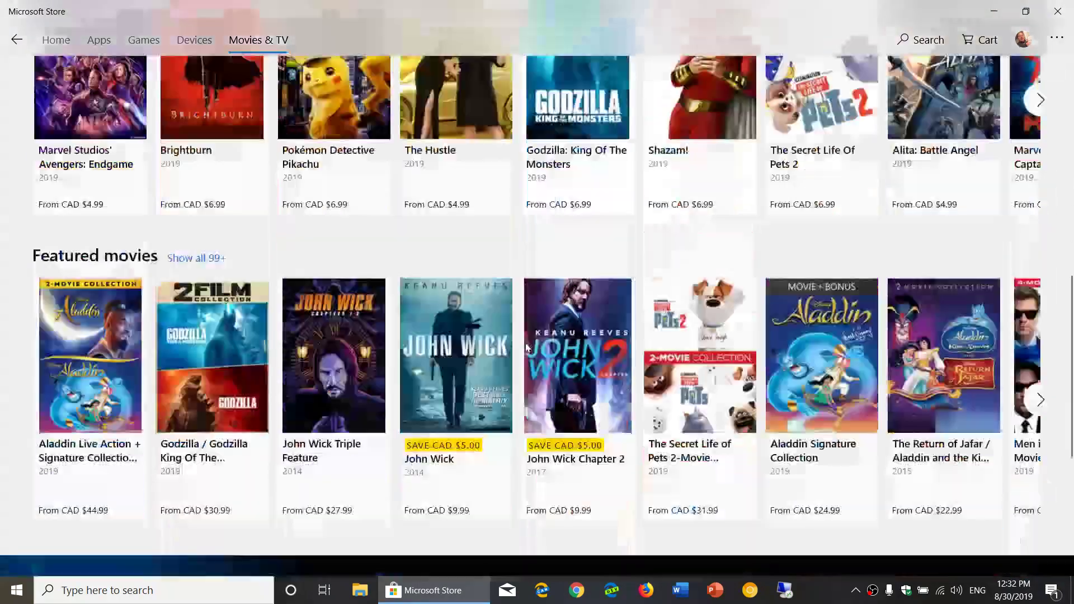
scroll("down", 3)
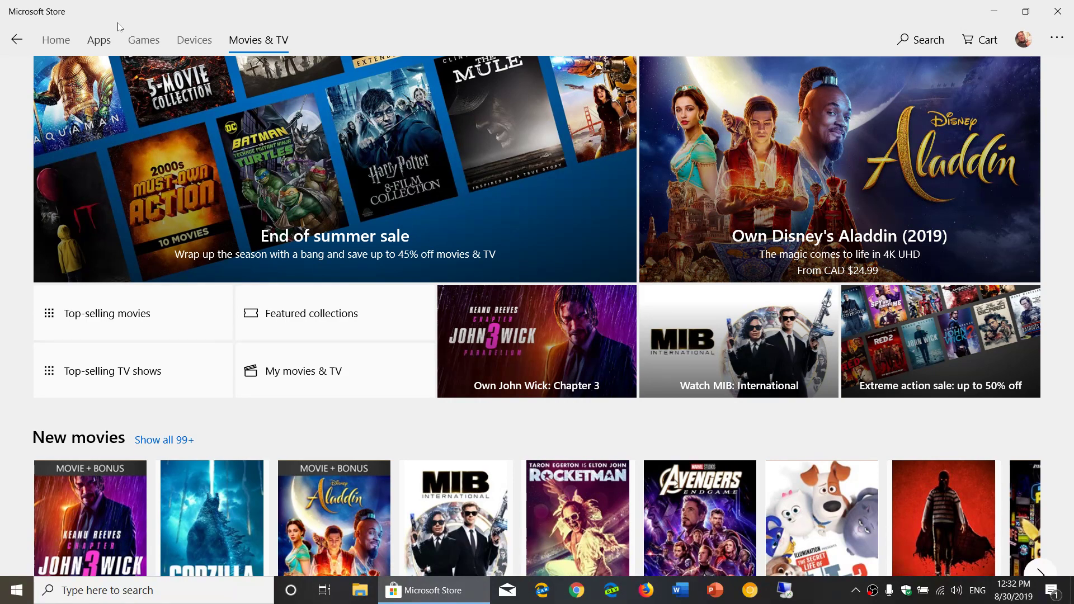
mouse_move(54, 35)
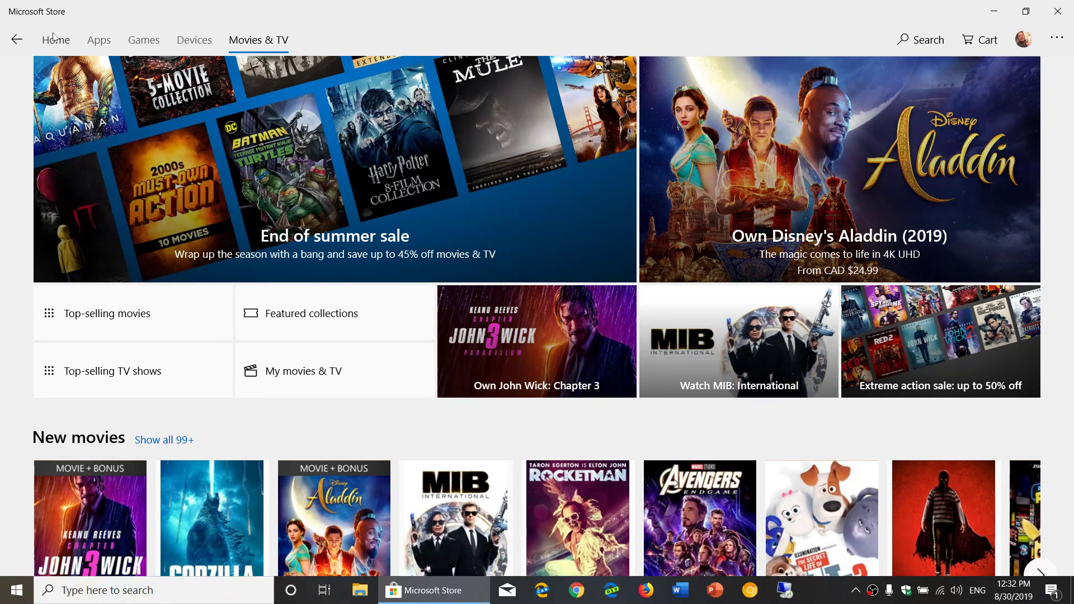
Step: Return to the Home page and scroll to its Picks for you and Most popular rows
left_click(56, 40)
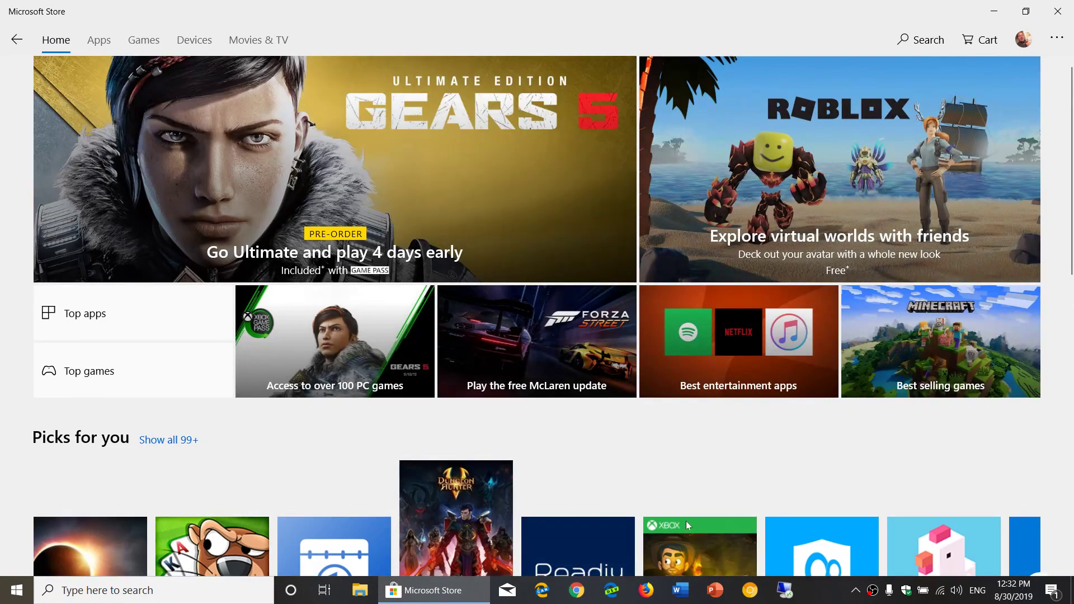
scroll("down", 3)
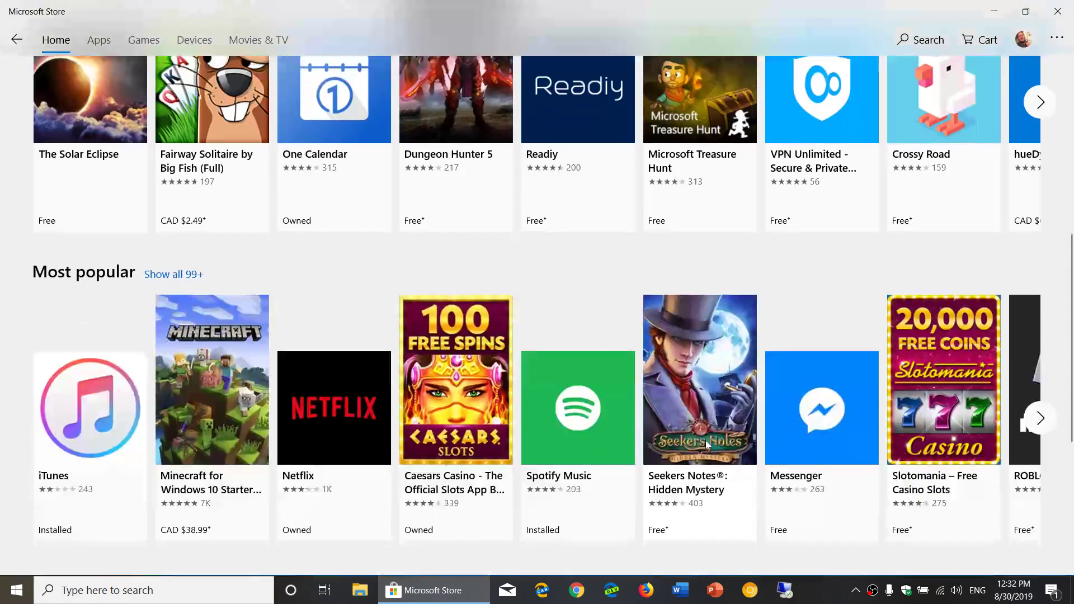